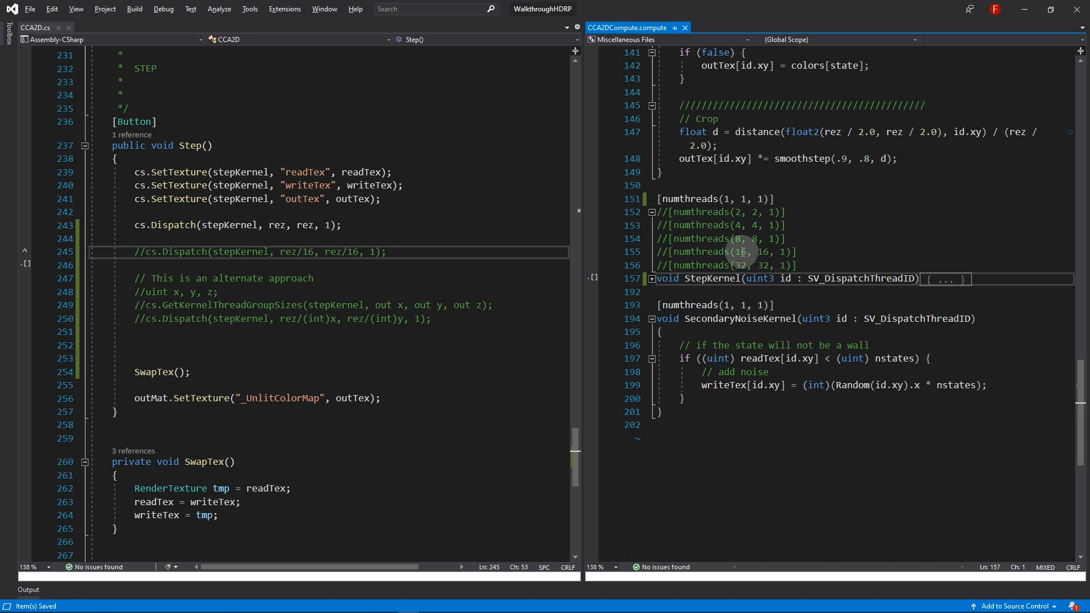
- Comment out Dispatch(rez,rez,1) and numthreads(1,1,1) so the 16×16 versions are active
type("//")
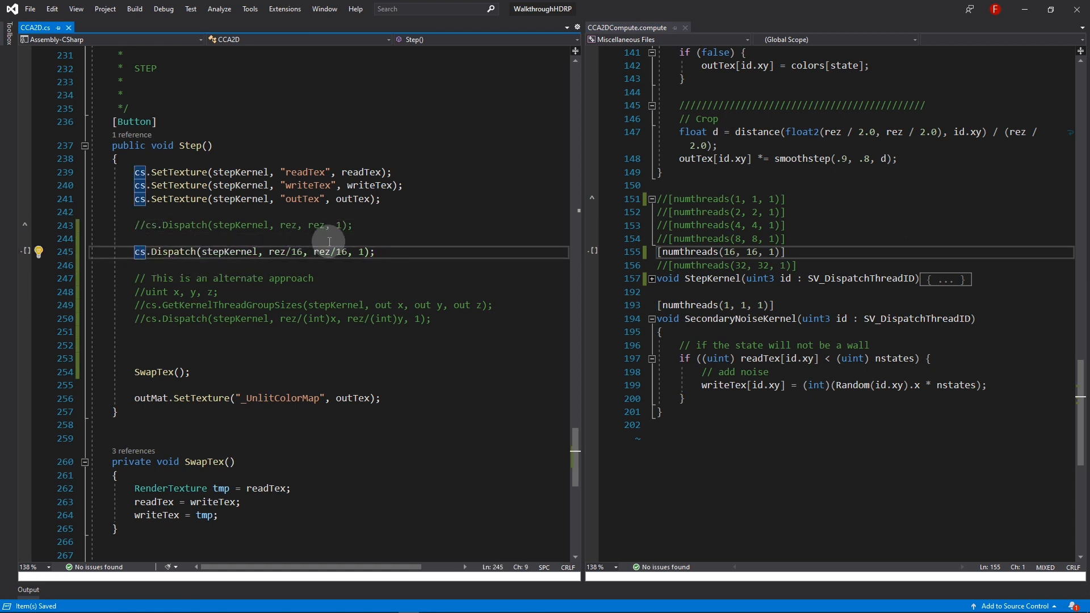
mouse_move(321, 252)
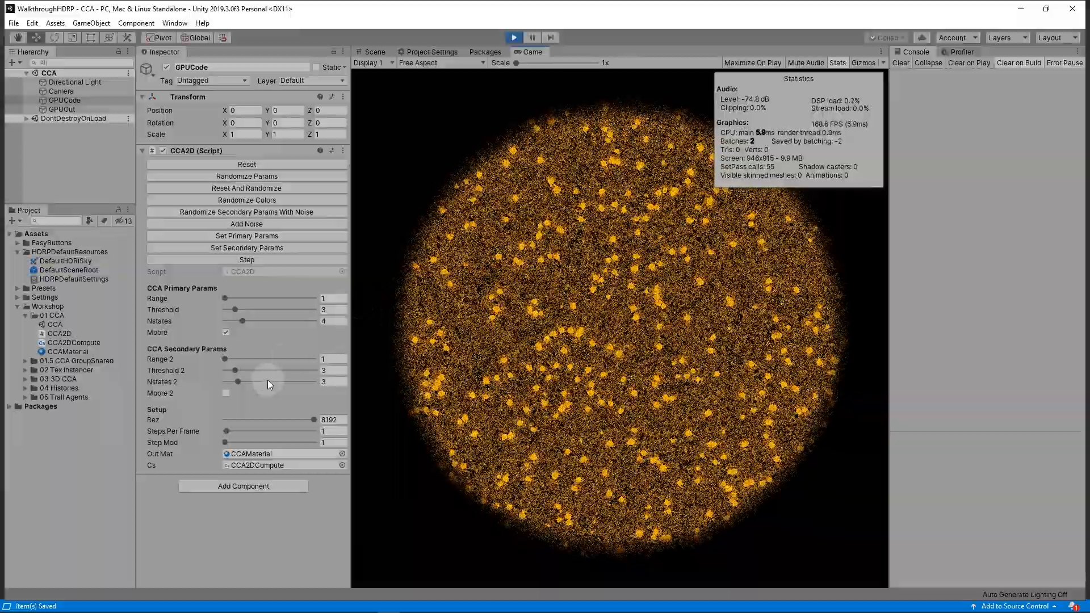
- Run the CCA at Rez 8192 and read about 169 FPS in the Stats overlay
left_click_drag(224, 432, 261, 431)
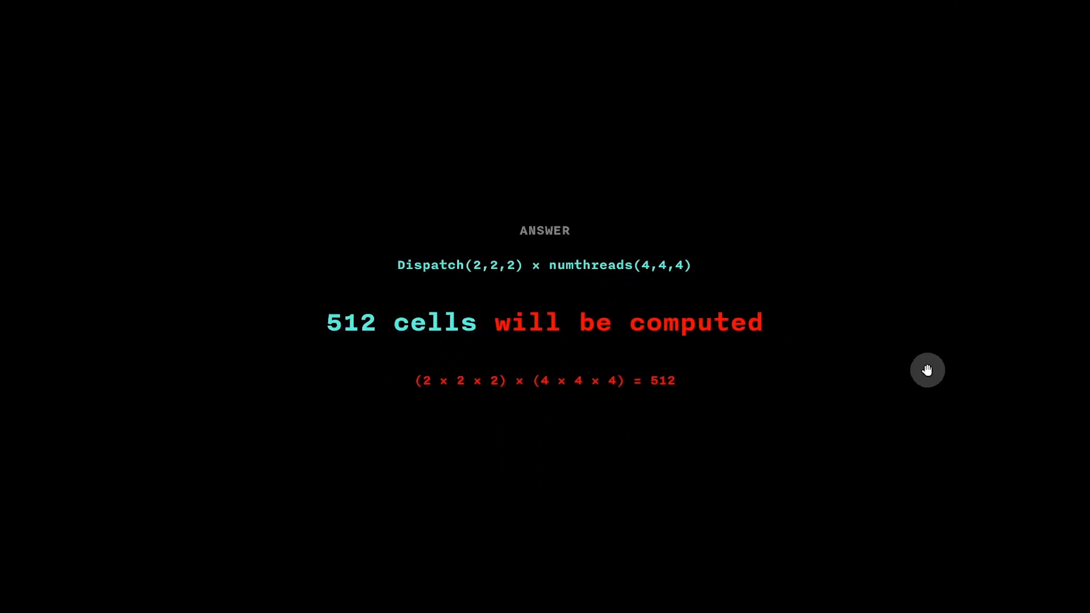
- Scroll to the ANSWER slide: Dispatch(2,2,2) × numthreads(4,4,4) computes 512 cells
scroll("down", 3)
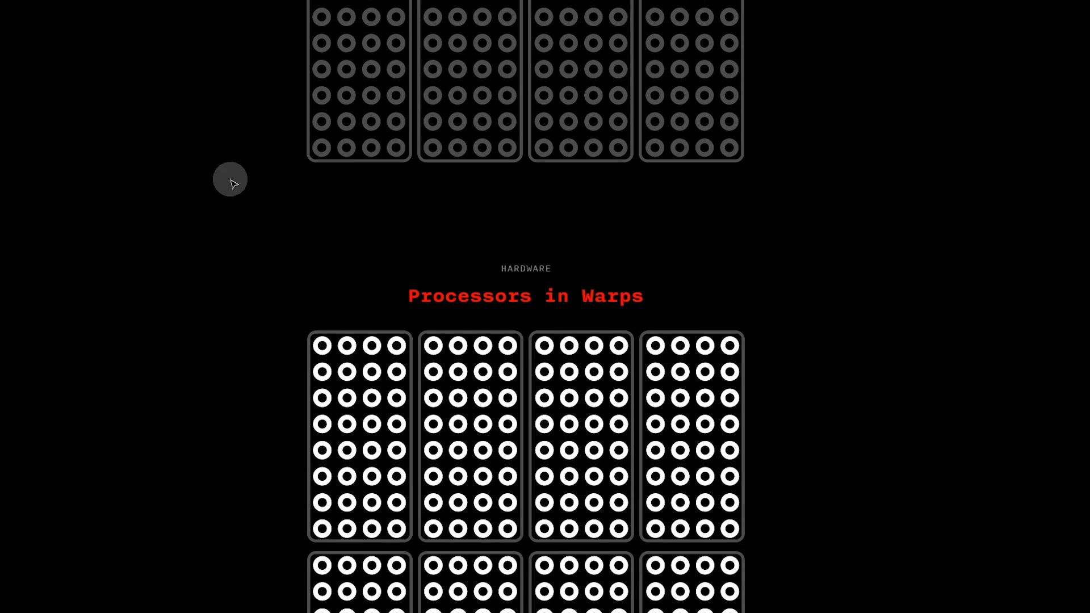
- Scroll past the Processors in Warps diagram to the Software Summary slide on Dispatch
scroll("down", 3)
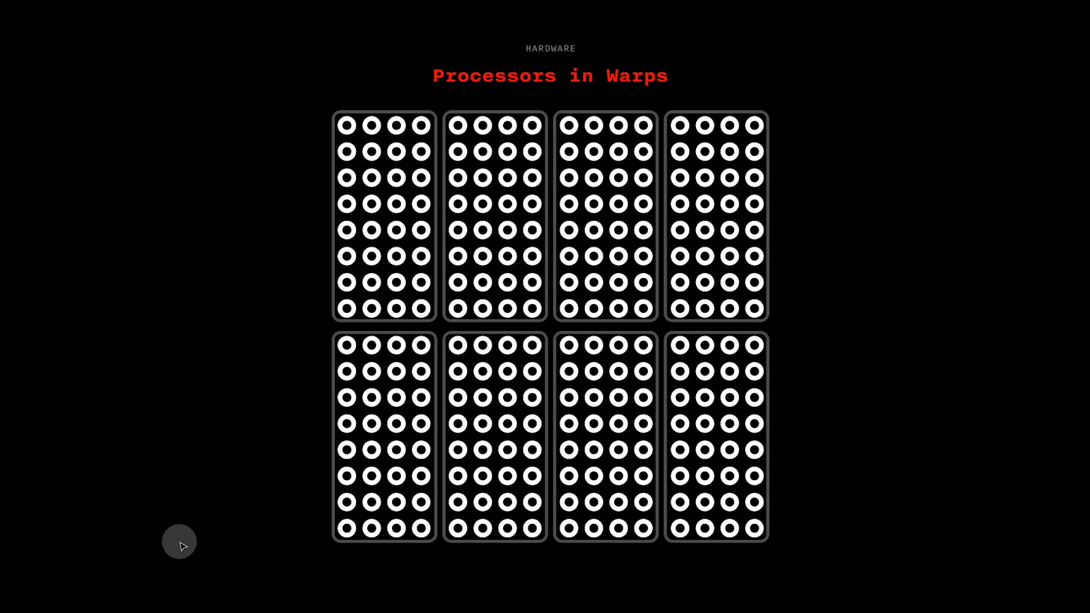
mouse_move(218, 583)
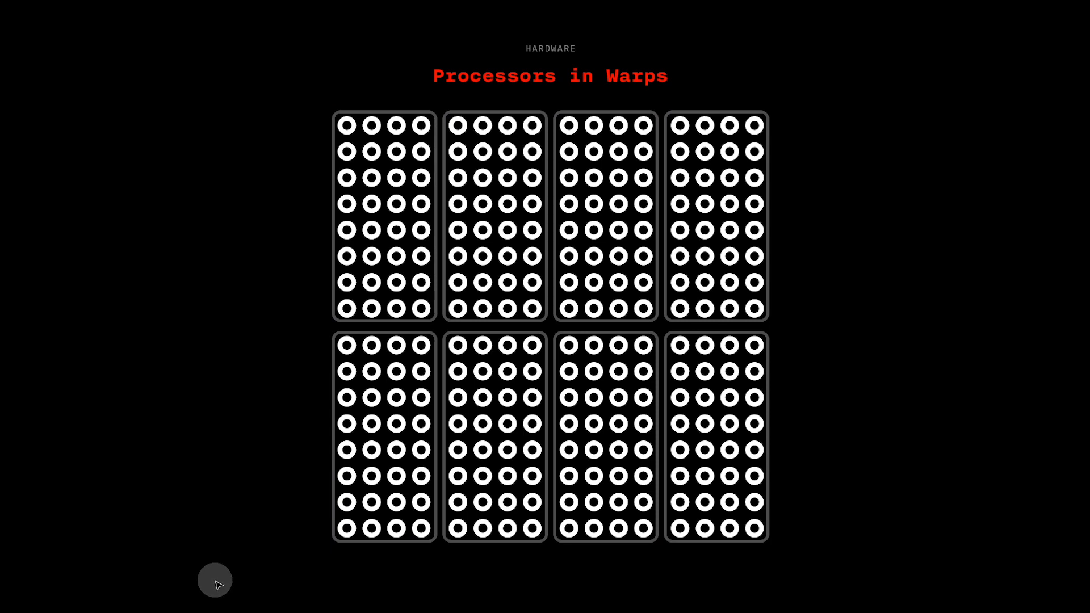
mouse_move(238, 603)
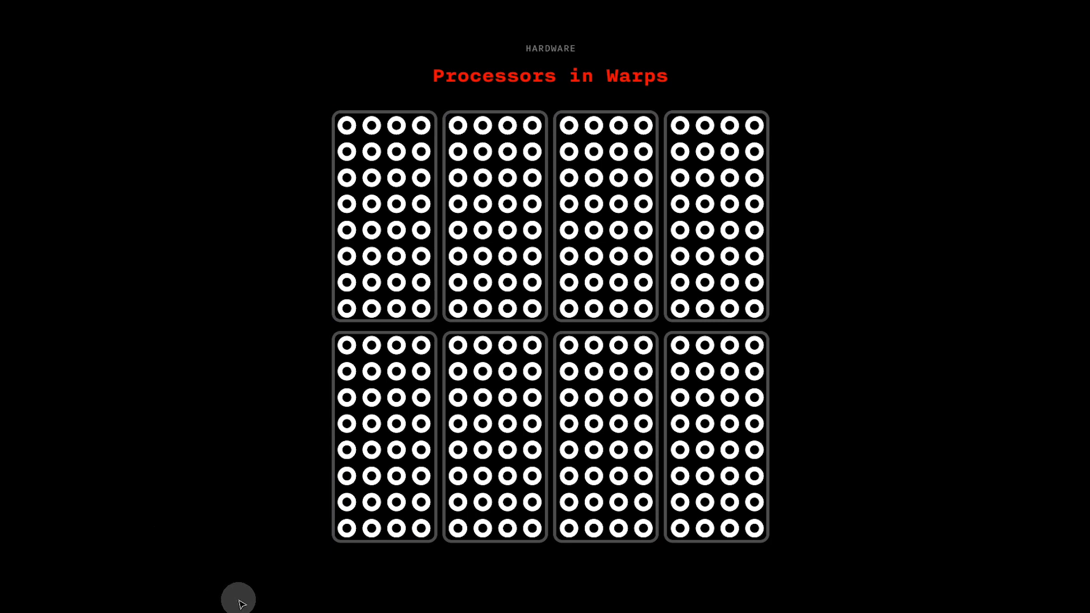
scroll("down", 3)
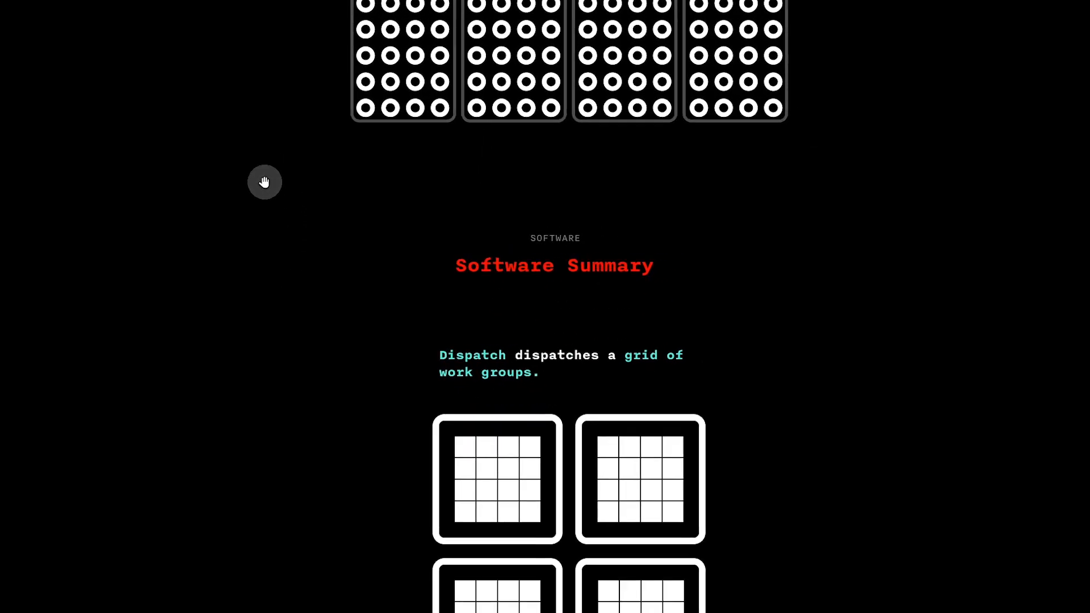
- Scroll through Hardware + Software, numthreads(1,1,1) occupancy and the FPS chart to the CA Texture example
scroll("down", 3)
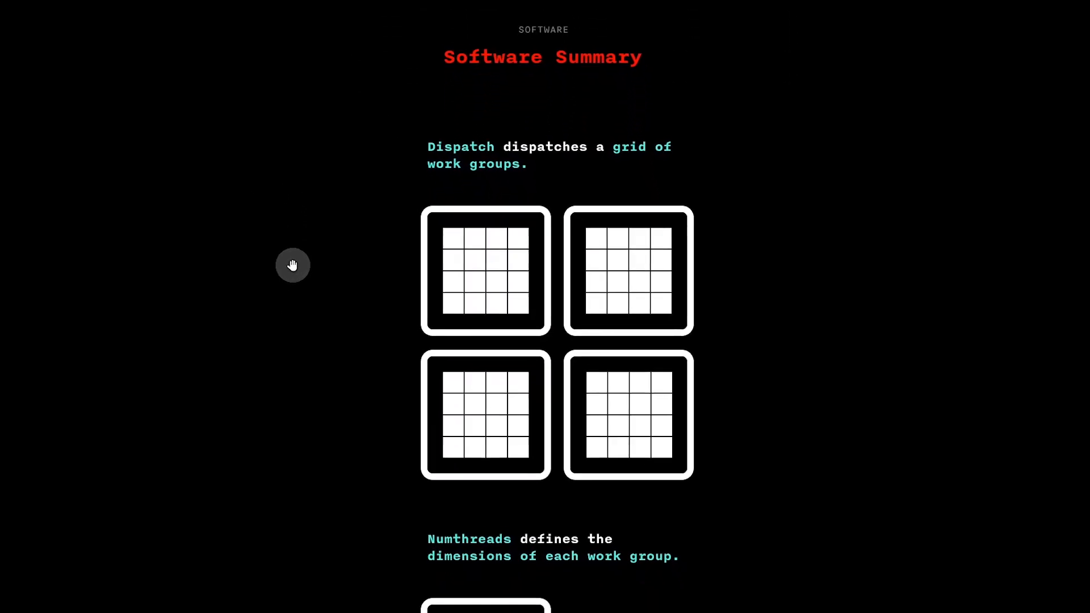
scroll("down", 3)
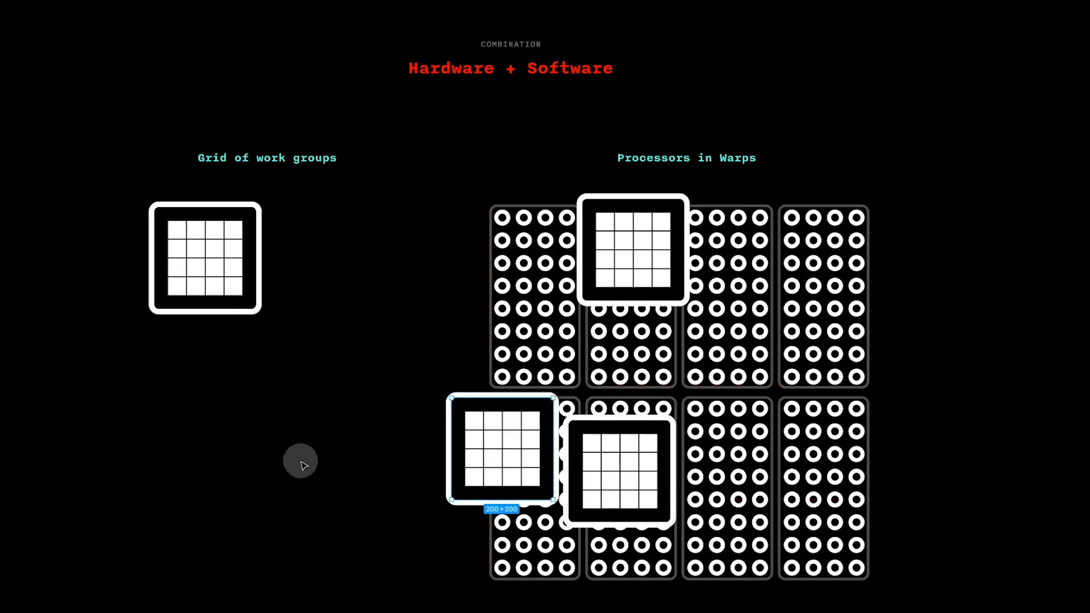
scroll("down", 3)
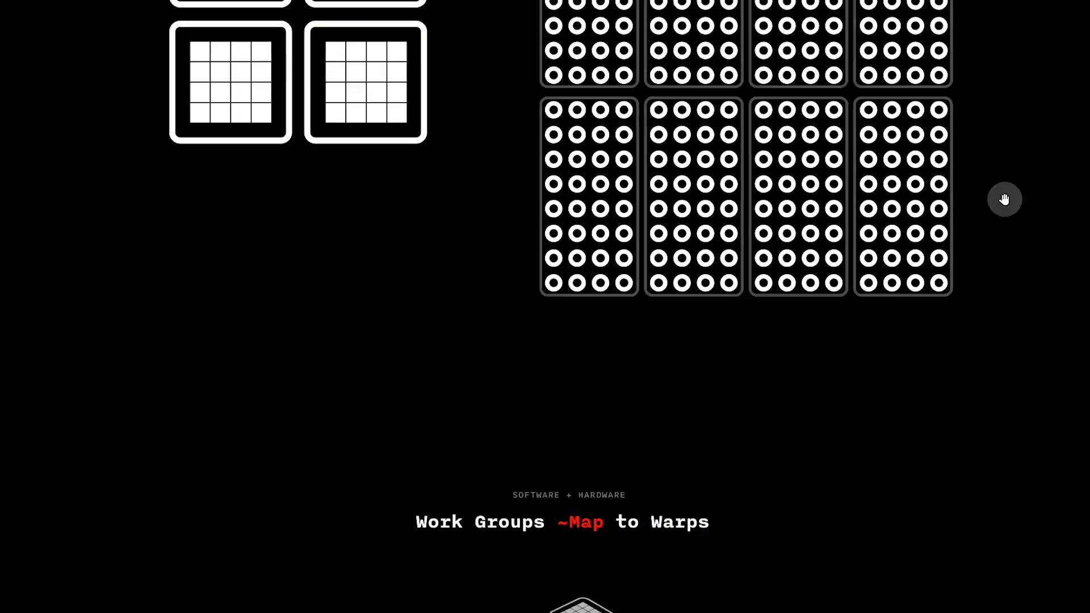
scroll("down", 3)
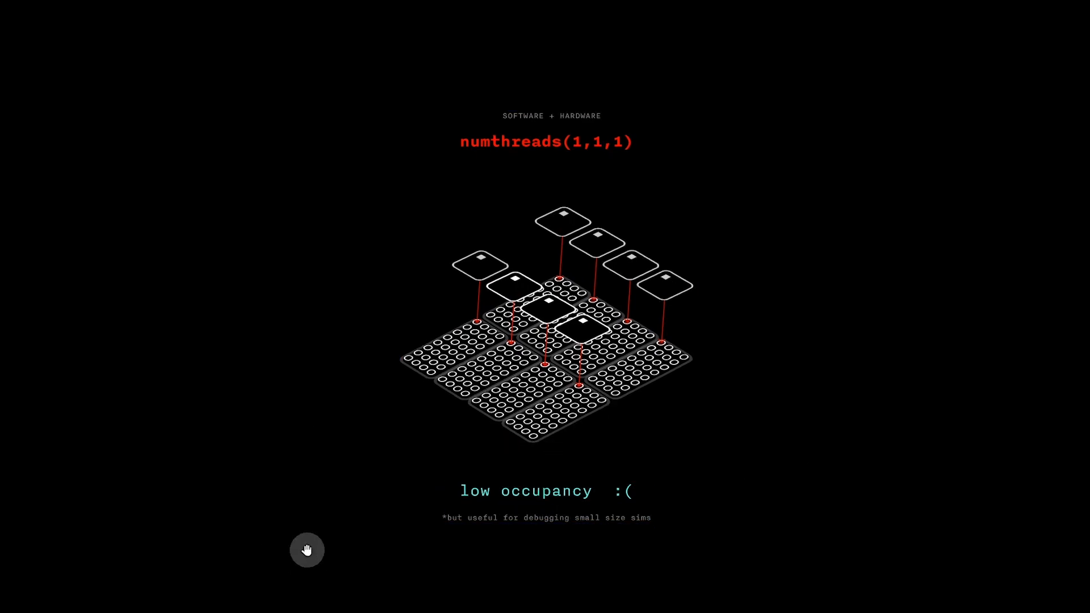
scroll("down", 3)
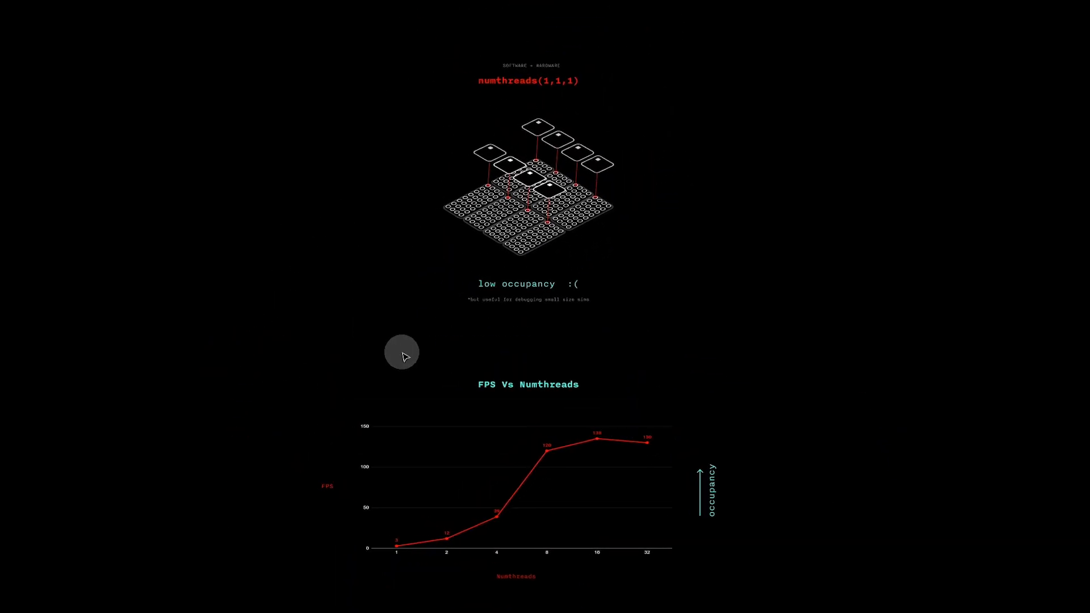
scroll("down", 3)
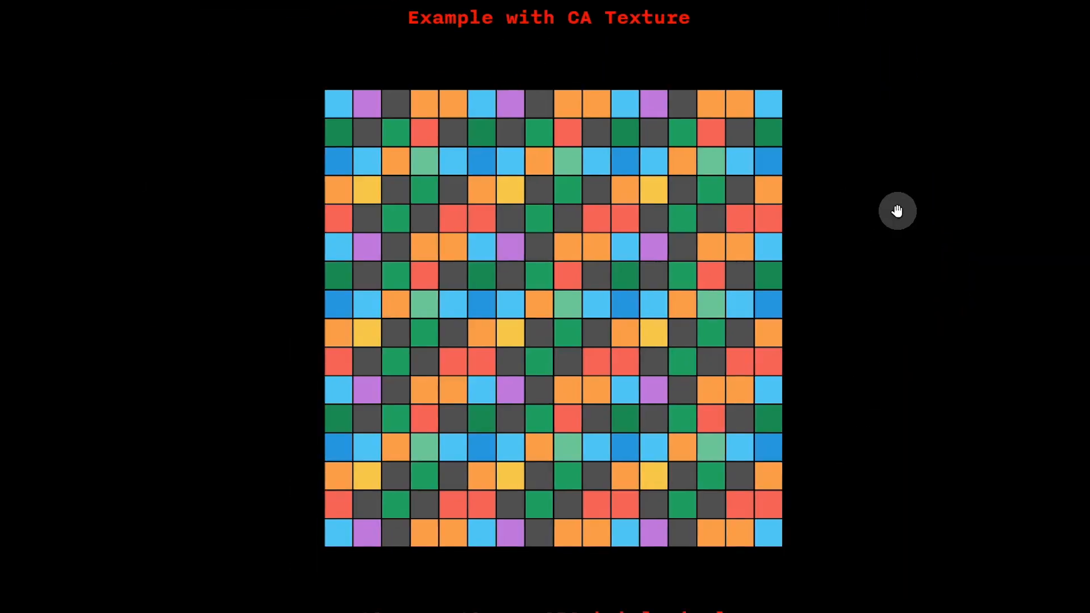
- Scroll to the End to End slide with numthreads(4,4,1) and Dispatch(rez/4, rez/4, 1)
scroll("down", 3)
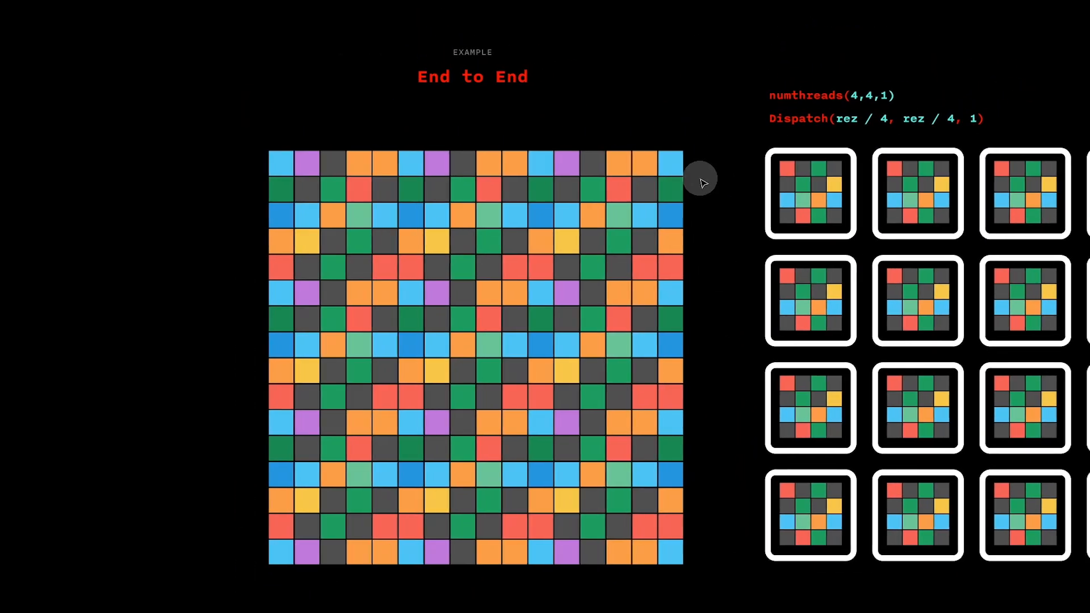
mouse_move(677, 582)
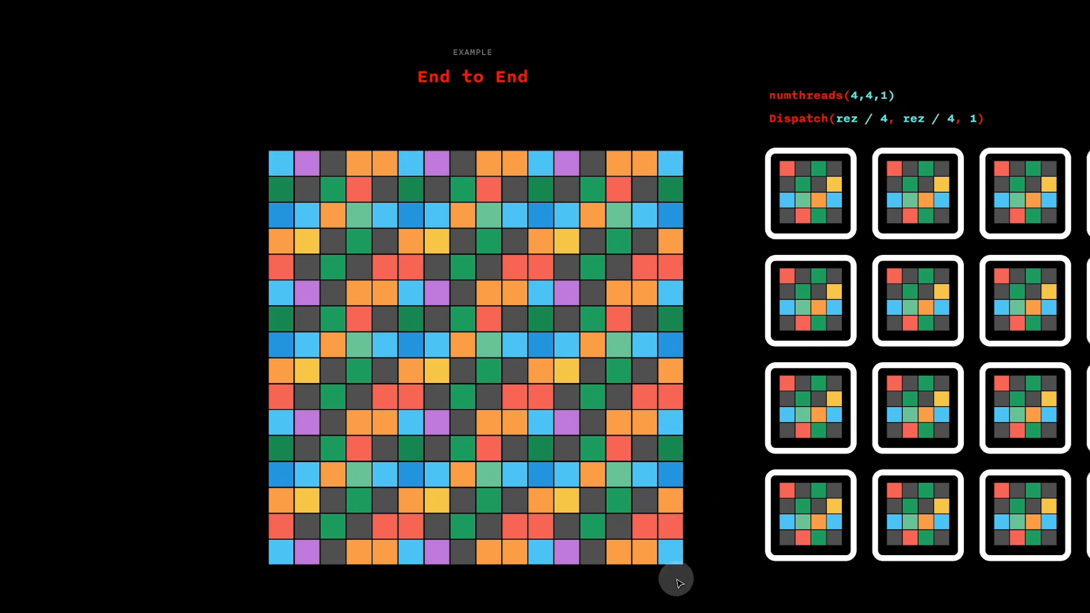
mouse_move(784, 112)
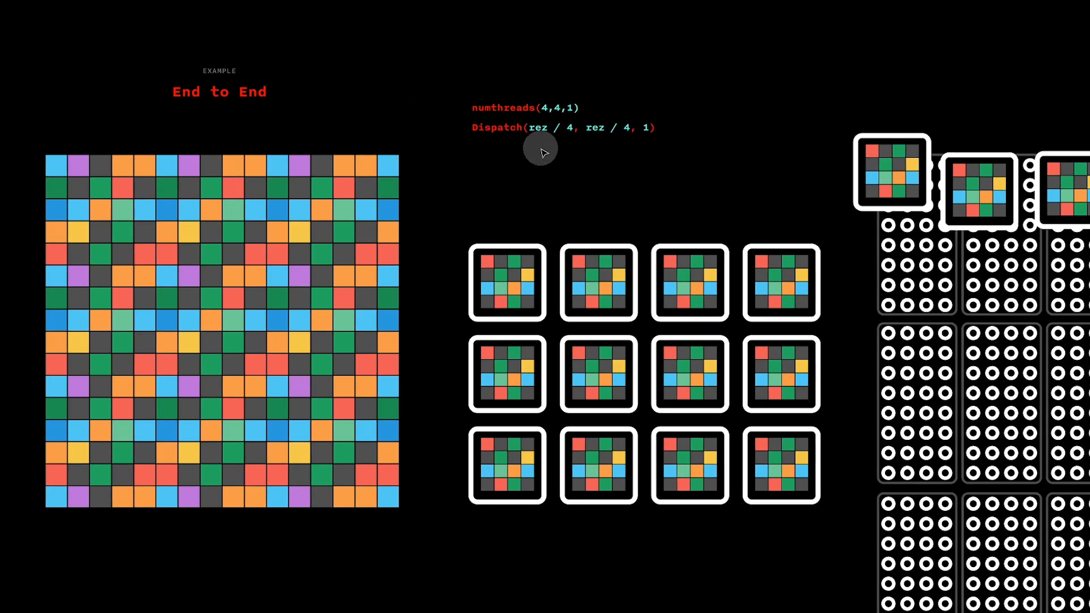
mouse_move(545, 144)
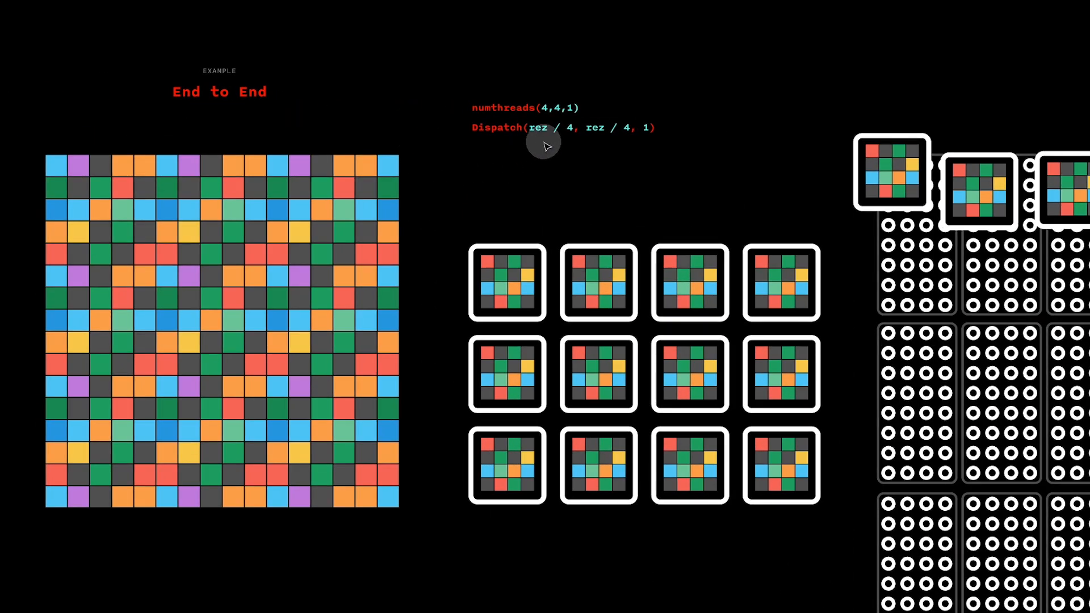